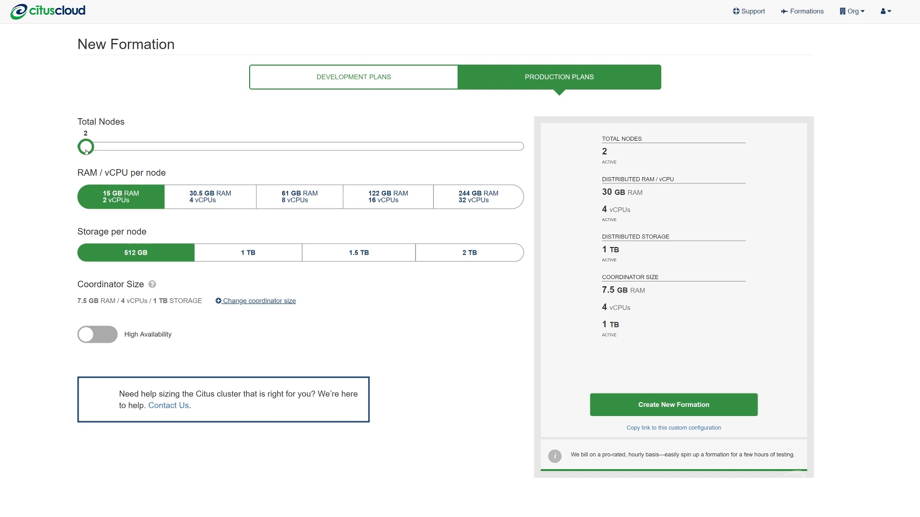
- Scale the plan to 4 nodes with 61 GB RAM / 8 vCPUs and 1 TB storage each, then proceed to create it
drag(87, 147, 134, 147)
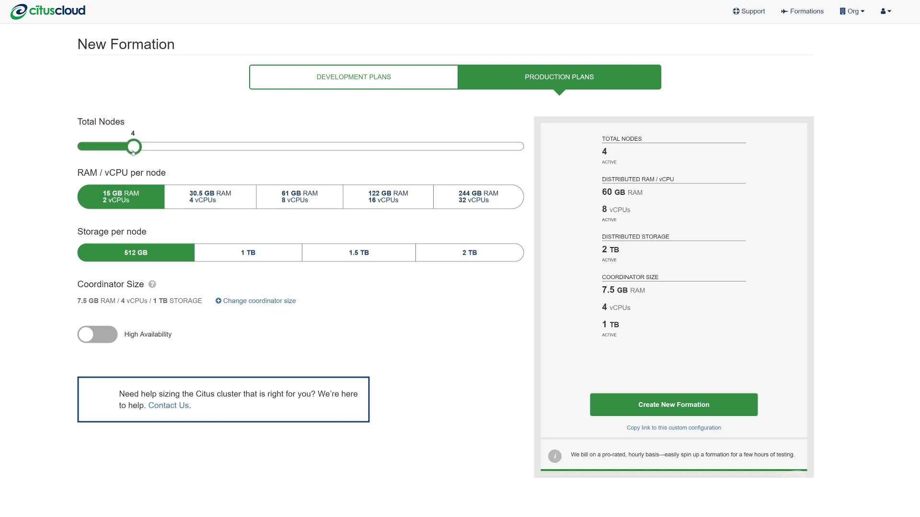
click(299, 196)
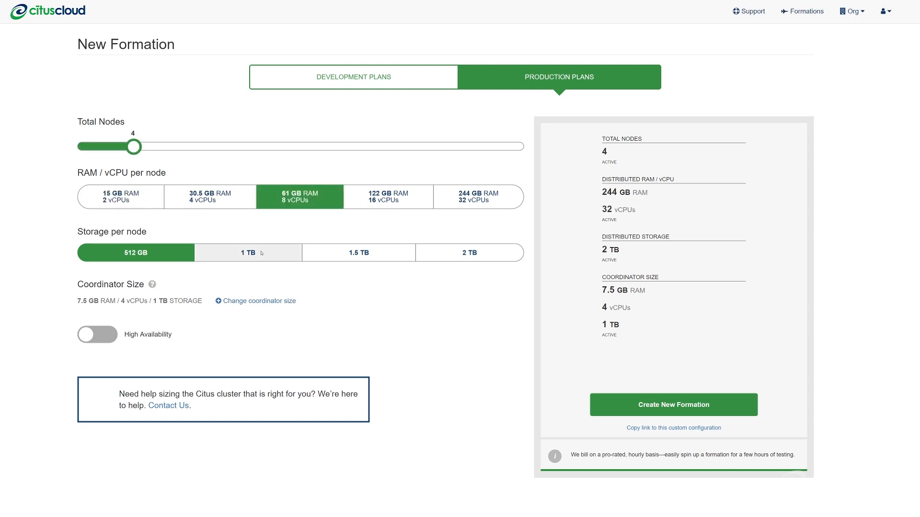
click(96, 334)
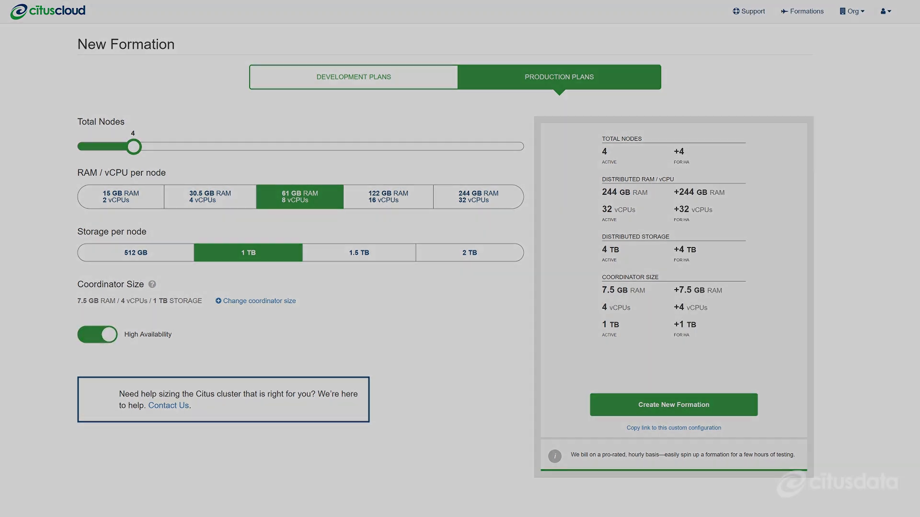
click(672, 404)
text(Citus demo)
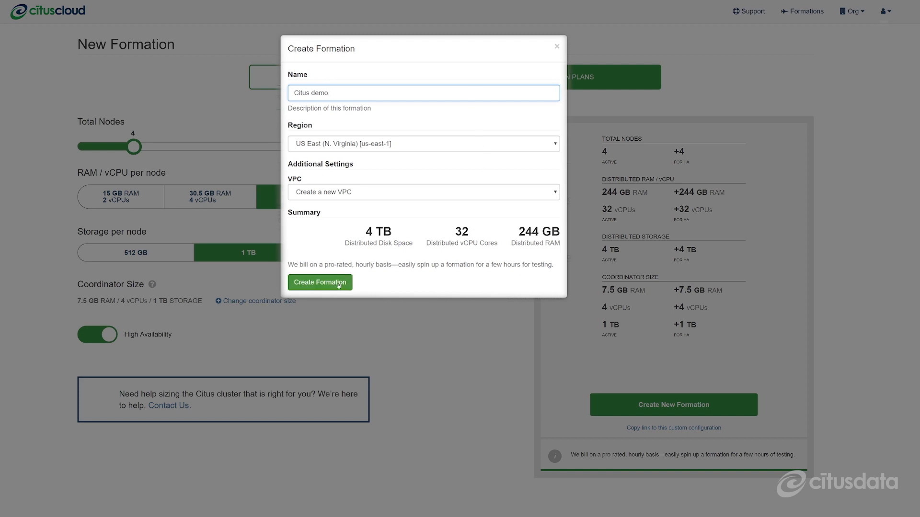
- Create the 'Citus demo' formation in US East (N. Virginia) with a new VPC
click(319, 282)
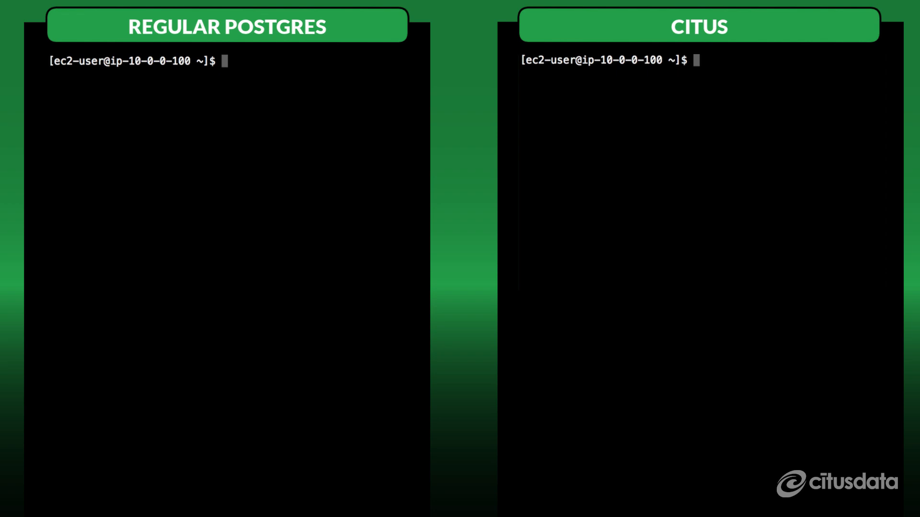
- Connect via psql and distribute github_events on Citus with create_distributed_table('github_events', 'repo_id')
text(psql)
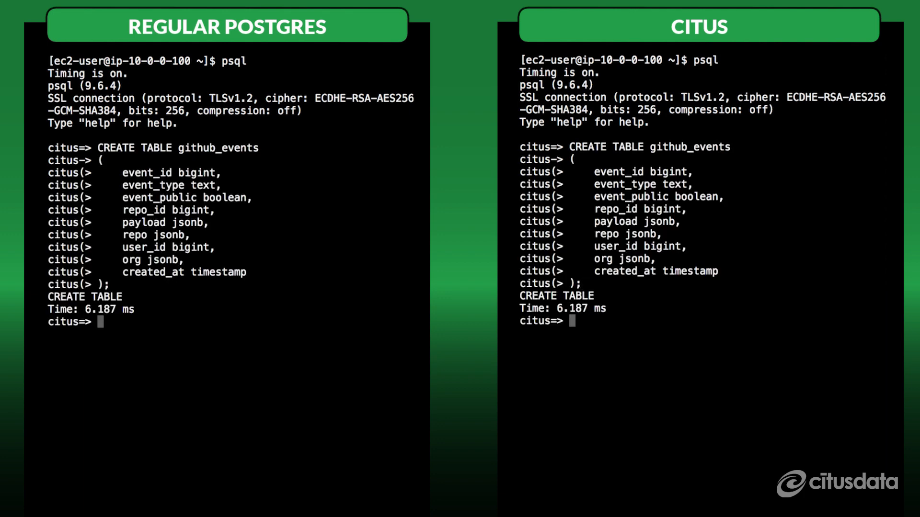
mouse_move(672, 306)
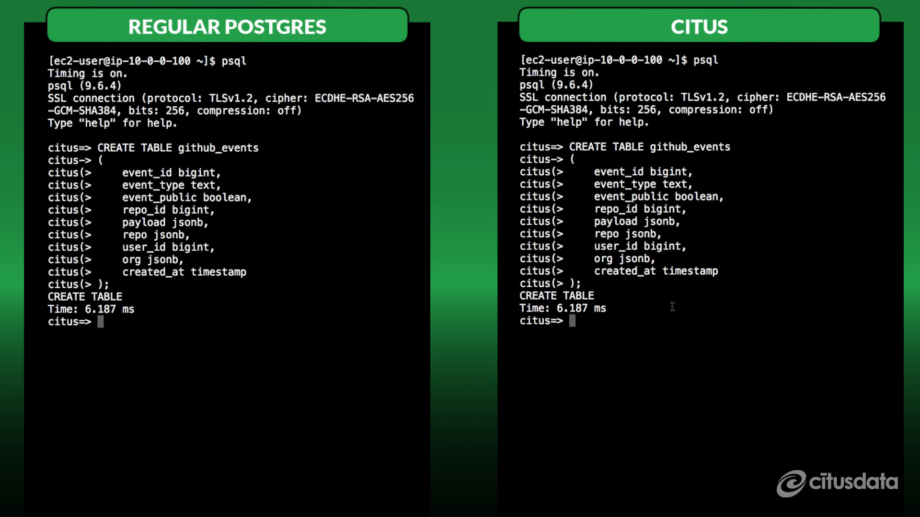
text(SELECT create_distributed_table('github_events', 'repo_id');)
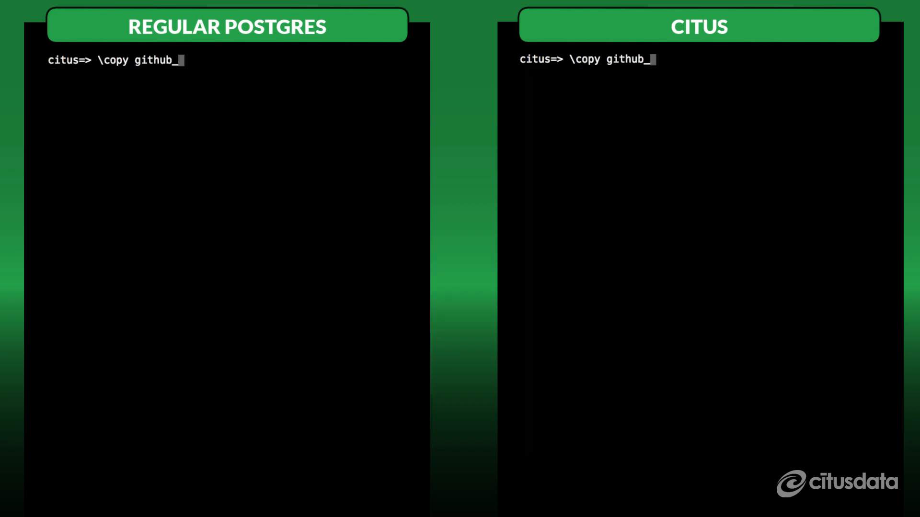
- Load 'in2.csv' into github_events with \copy ... WITH CSV in both sessions
text(_events FROM 'in2.csv' WITH CSV)
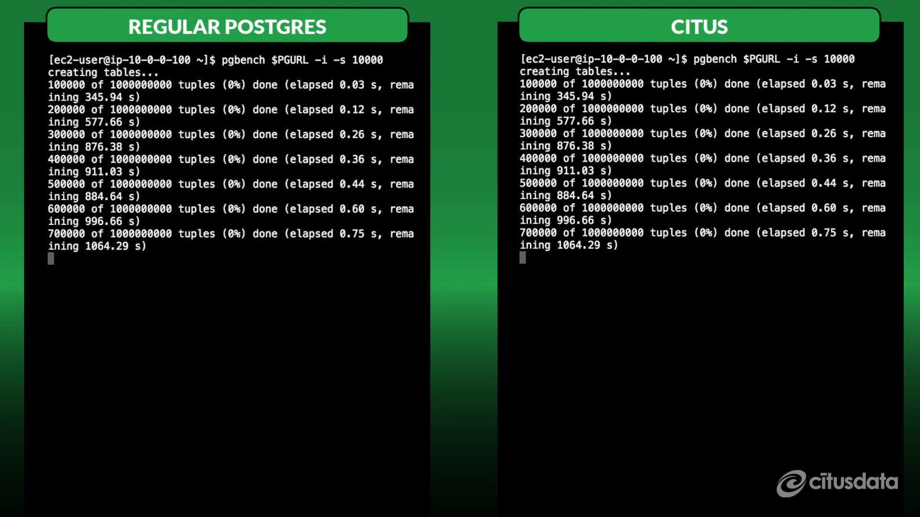
- Start a 64-client, 64-thread, 300-second select-only pgbench run against $PGURL on both databases
scroll(down, 3)
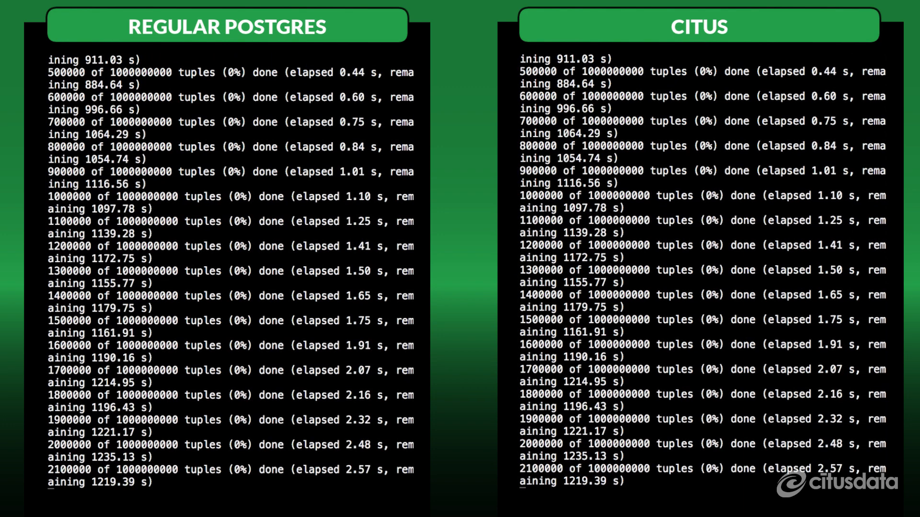
scroll(down, 3)
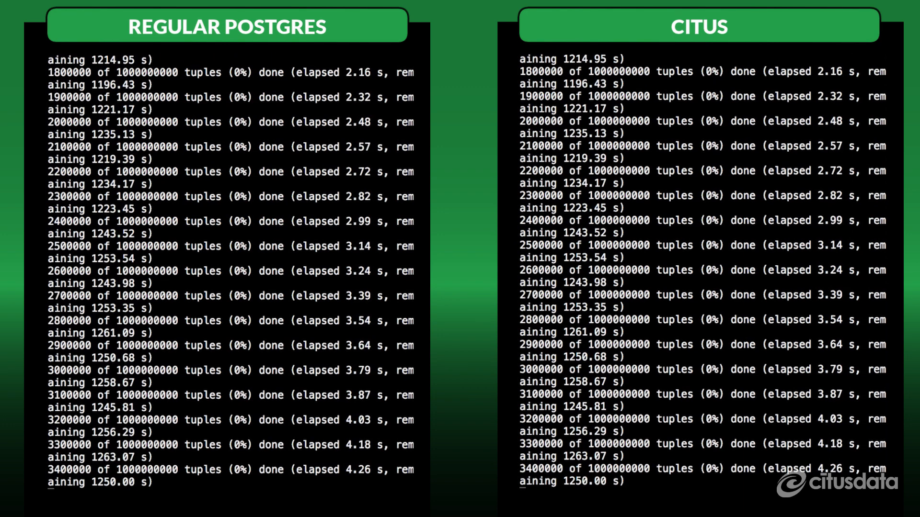
scroll(down, 3)
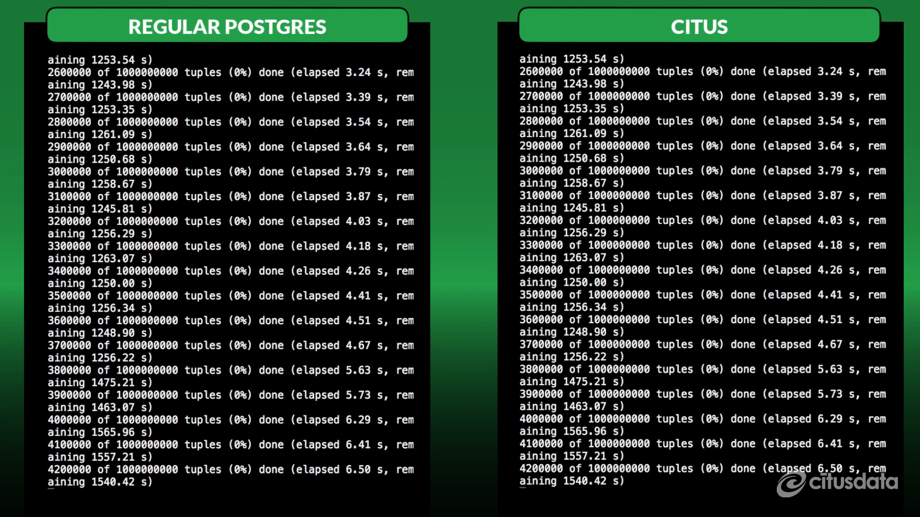
scroll(down, 3)
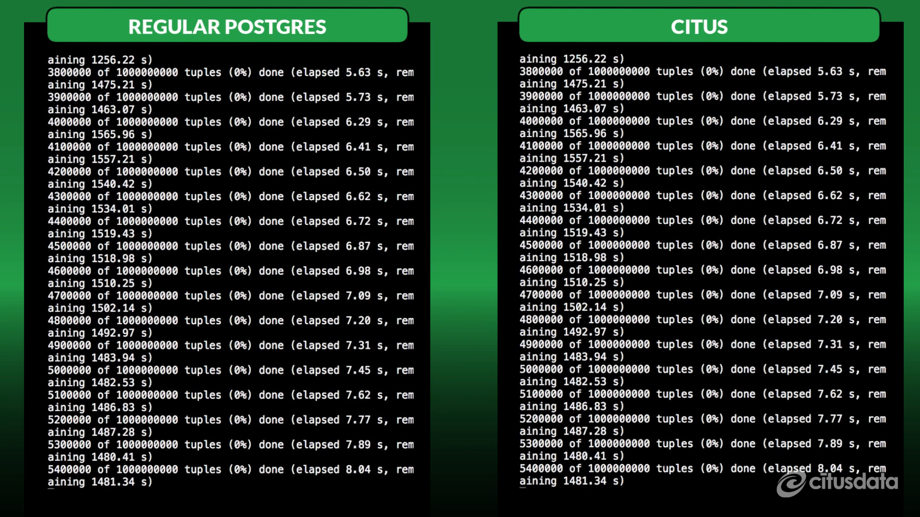
scroll(down, 3)
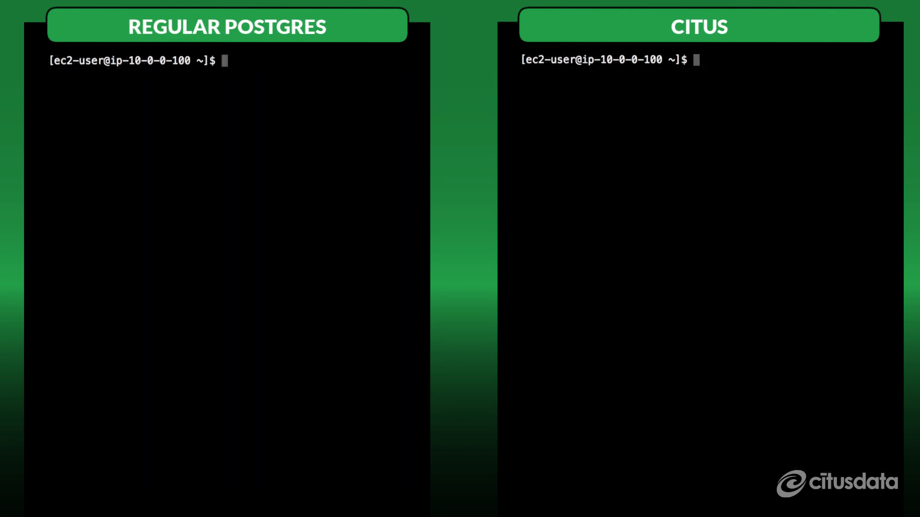
text(pgbench $PGURL -c 64 -j 64 -T 300 -n --select-only)
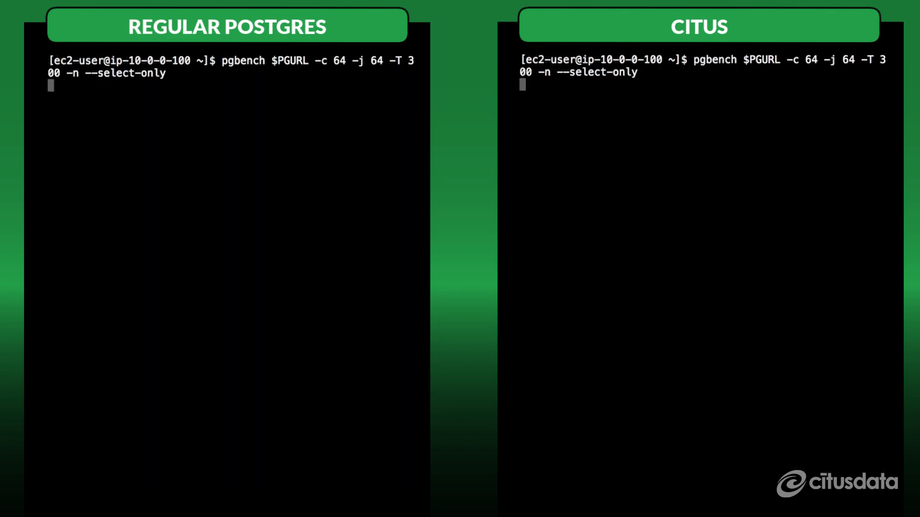